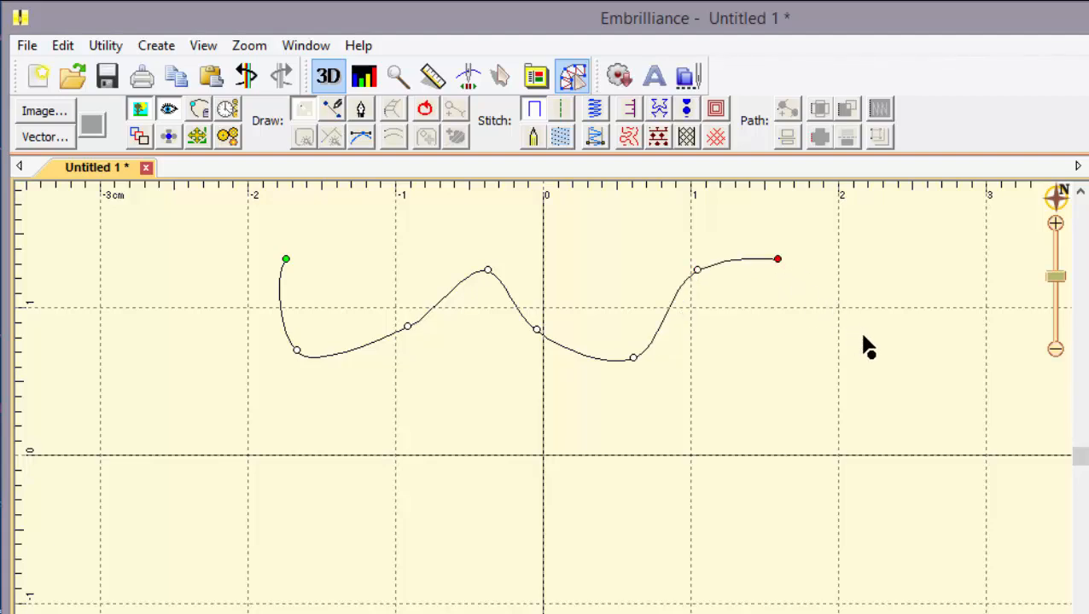
Step: Drag past the last node to add another curved node further right on the wavy line
{"action": "left_click_drag", "start_coordinate": [777, 259], "coordinate": [857, 332]}
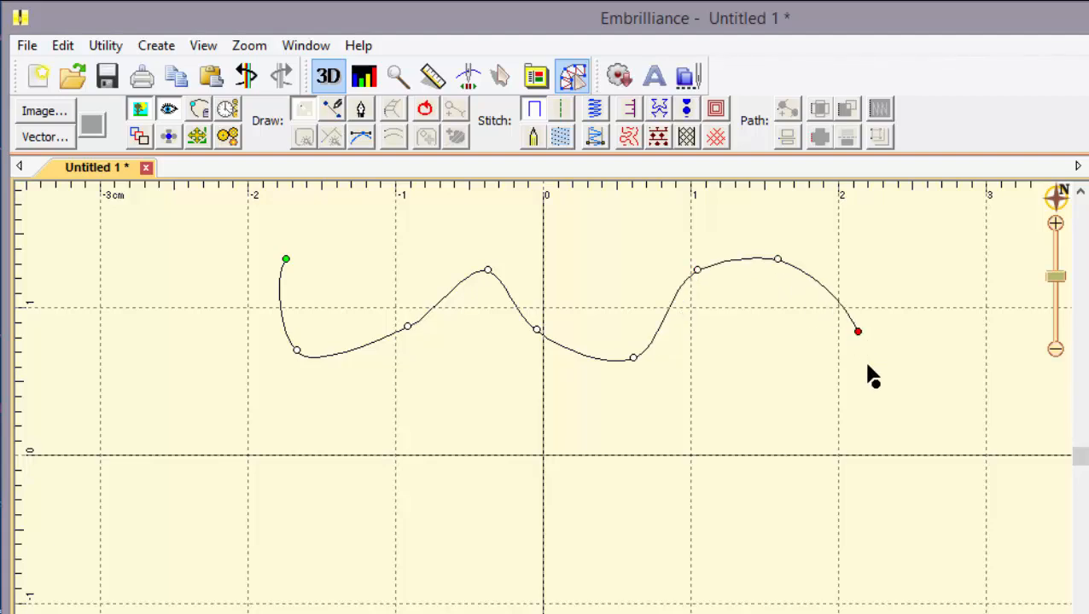
{"action": "mouse_move", "coordinate": [870, 441]}
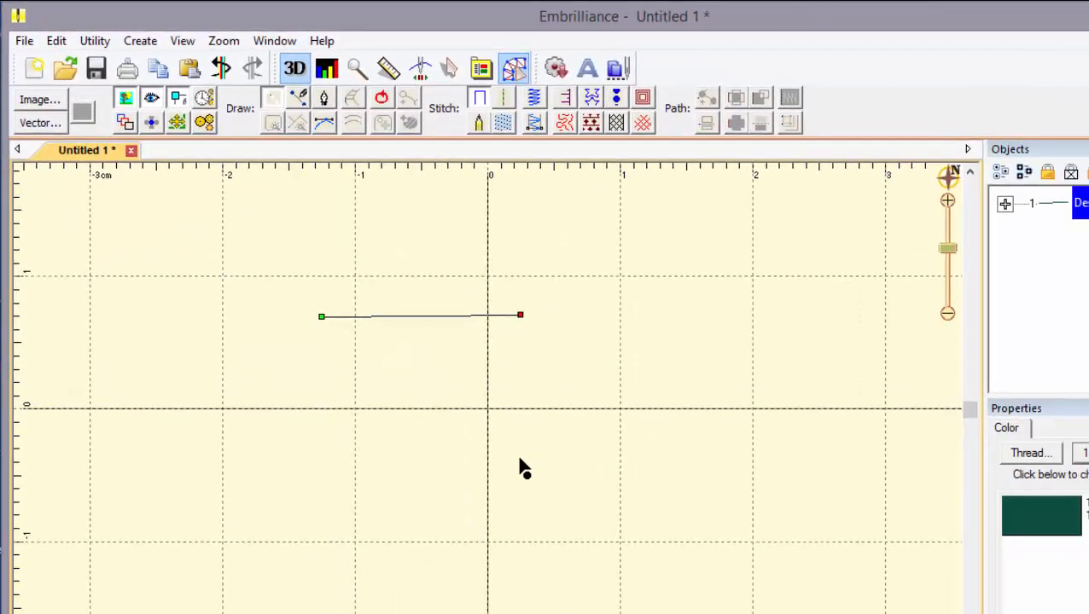
Step: Place a straight corner node below the line, then two curved nodes bending back upward
{"action": "left_click", "coordinate": [689, 446]}
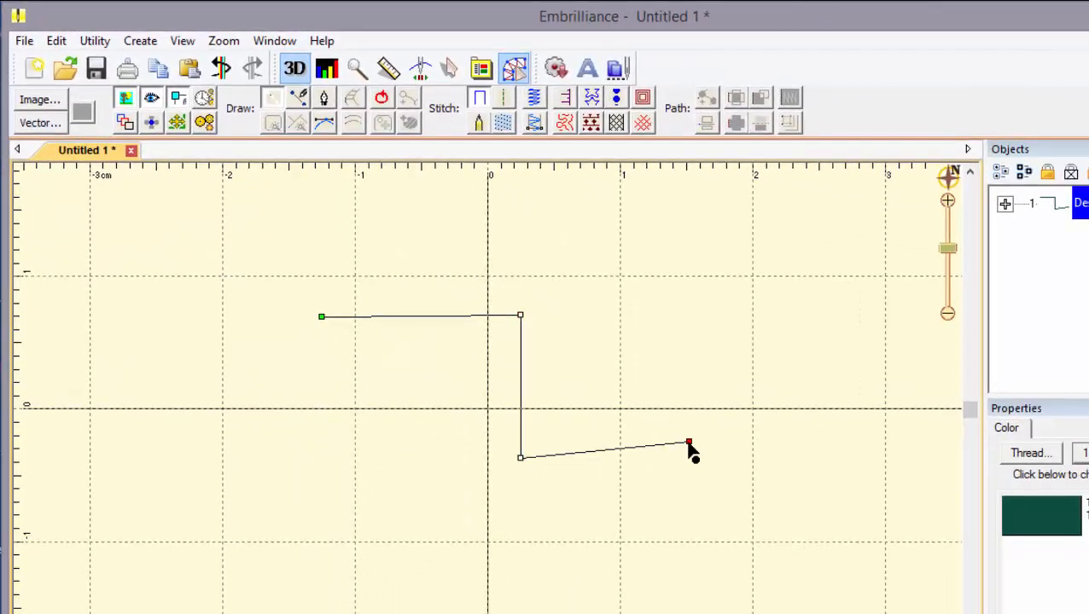
{"action": "left_click_drag", "start_coordinate": [689, 444], "coordinate": [681, 323]}
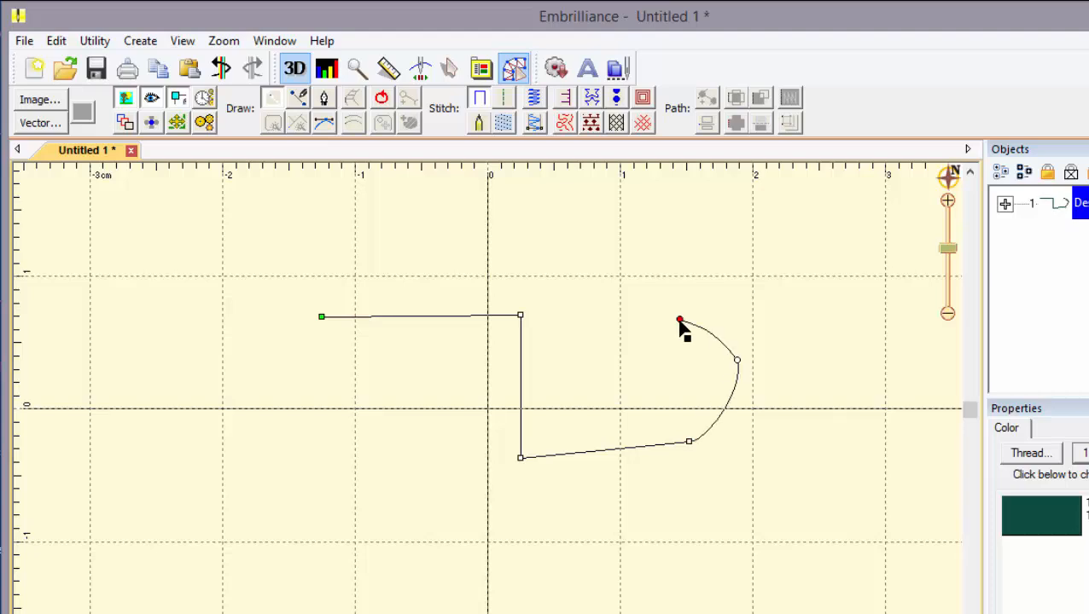
{"action": "left_click_drag", "start_coordinate": [680, 325], "coordinate": [632, 207]}
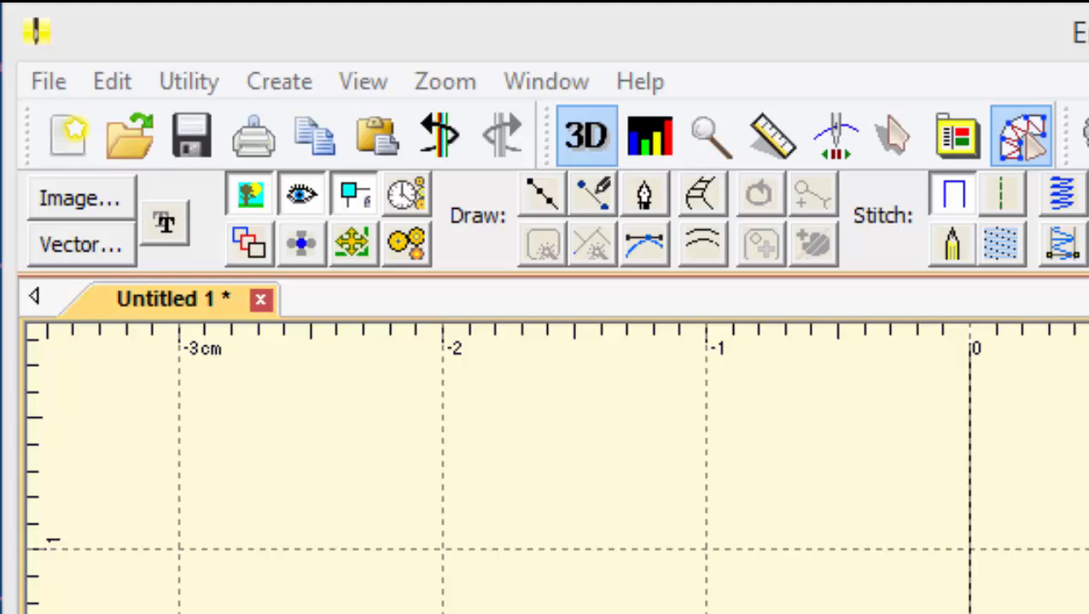
{"action": "mouse_move", "coordinate": [559, 209]}
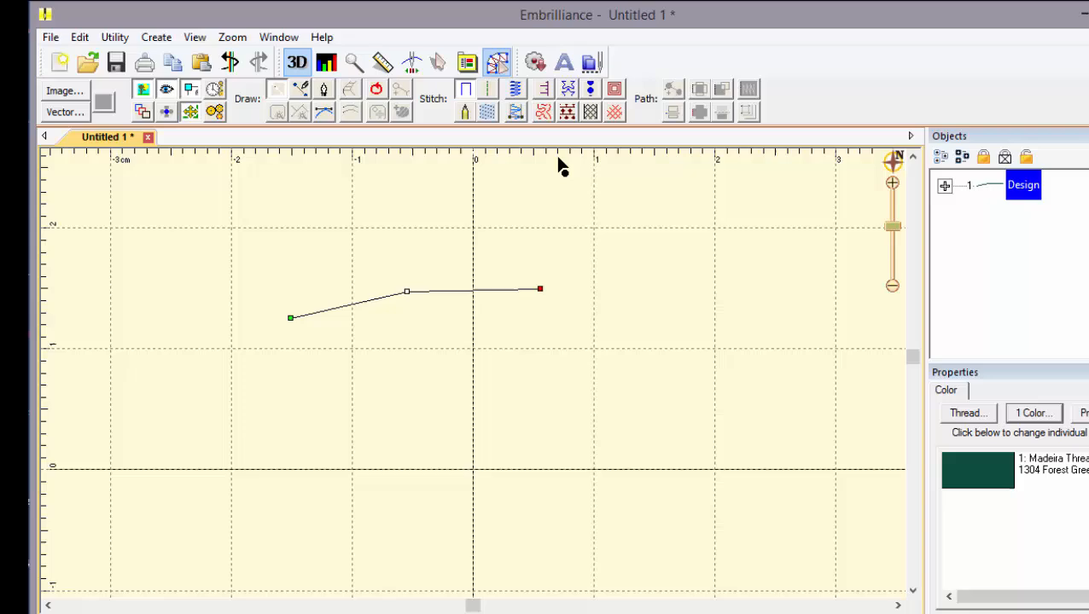
Step: Scroll down the canvas while drawing the short straight line
{"action": "scroll", "scroll_direction": "down", "scroll_amount": 3}
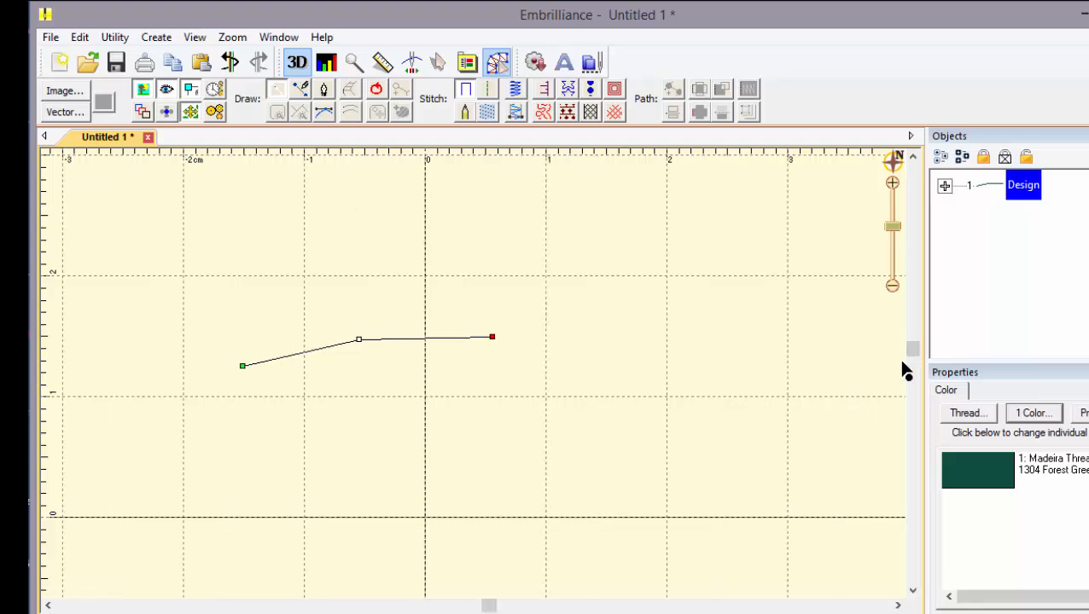
{"action": "mouse_move", "coordinate": [92, 328]}
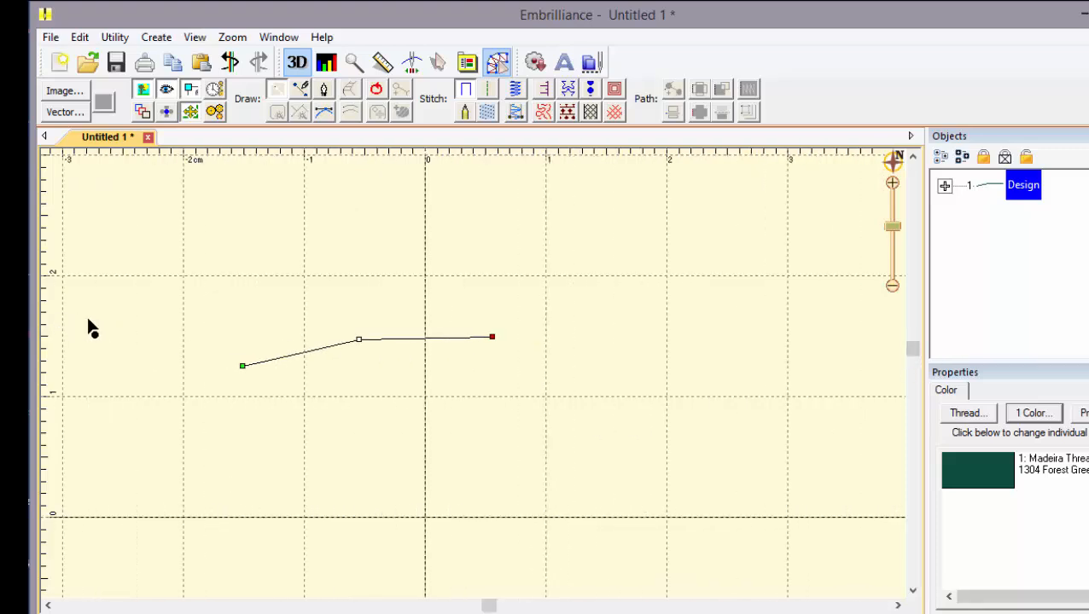
{"action": "mouse_move", "coordinate": [247, 335]}
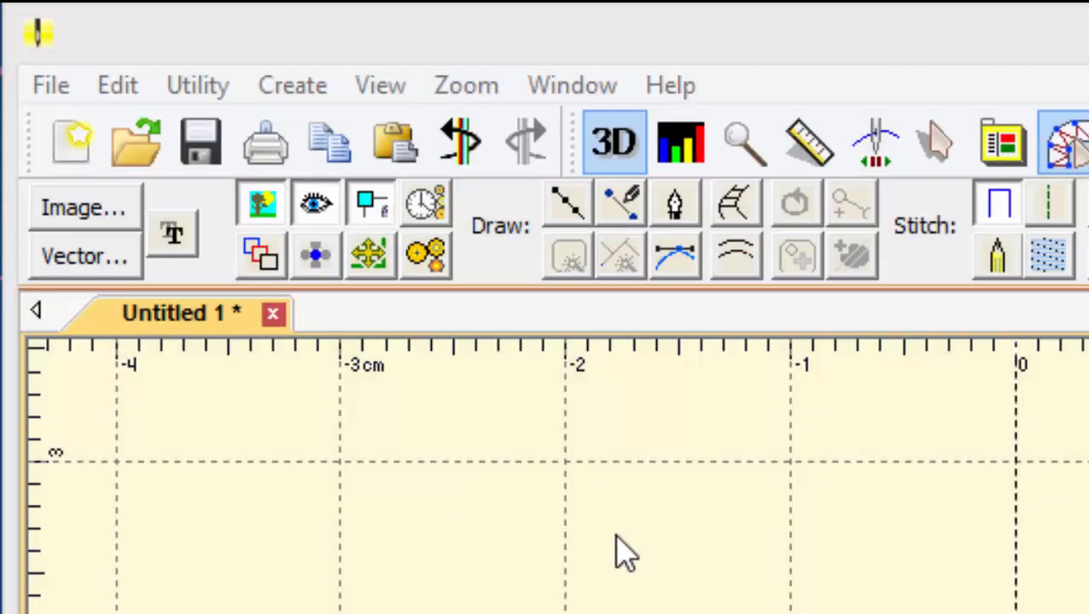
{"action": "mouse_move", "coordinate": [473, 286]}
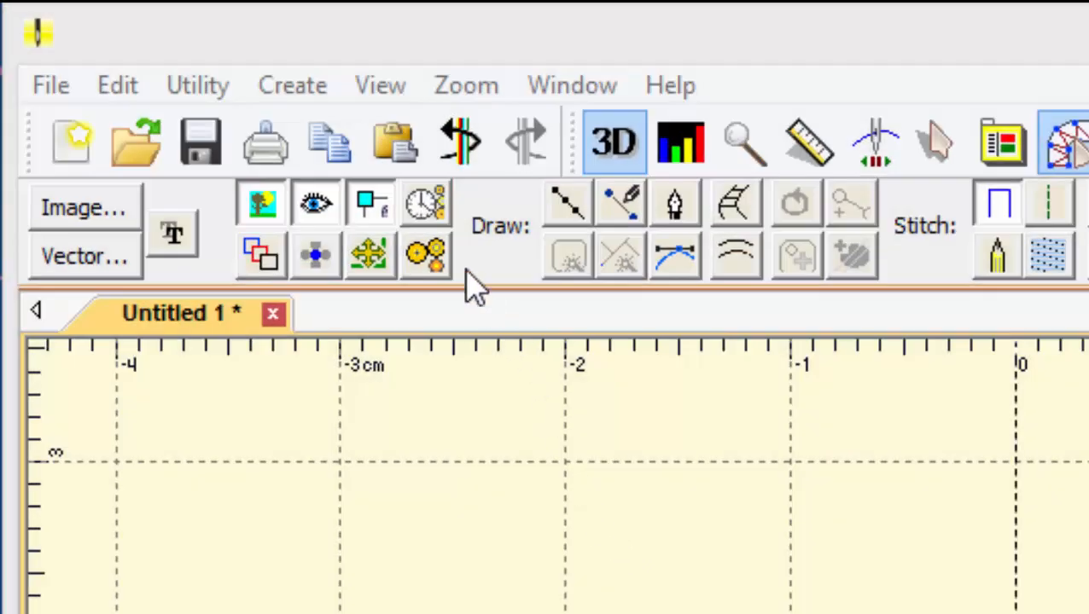
{"action": "mouse_move", "coordinate": [427, 205]}
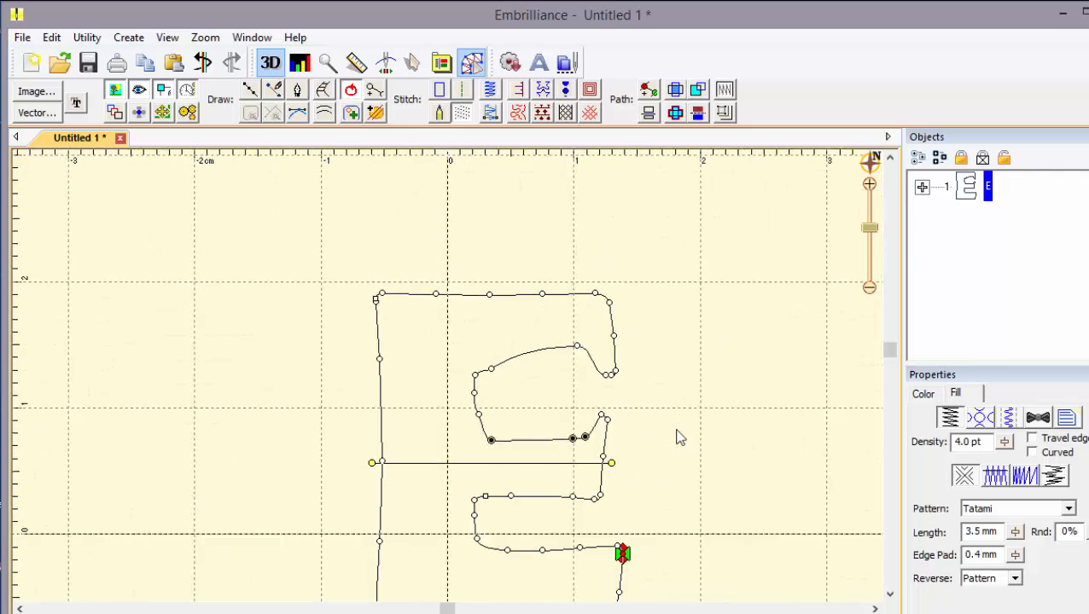
{"action": "mouse_move", "coordinate": [205, 137]}
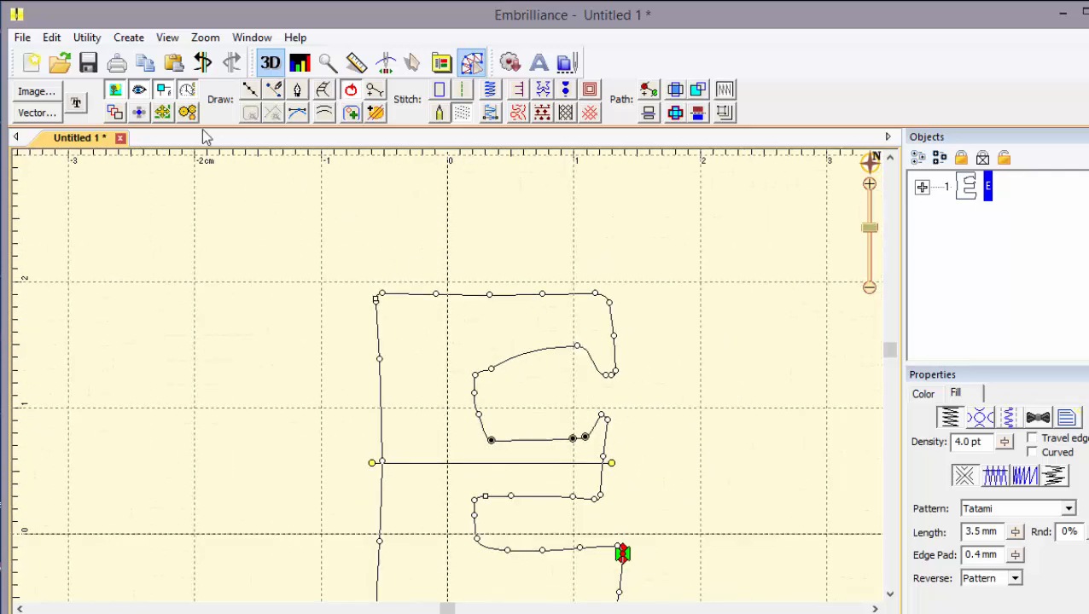
Step: Click near the top toolbar after the tatami-filled E outline is drawn
{"action": "left_click", "coordinate": [186, 111]}
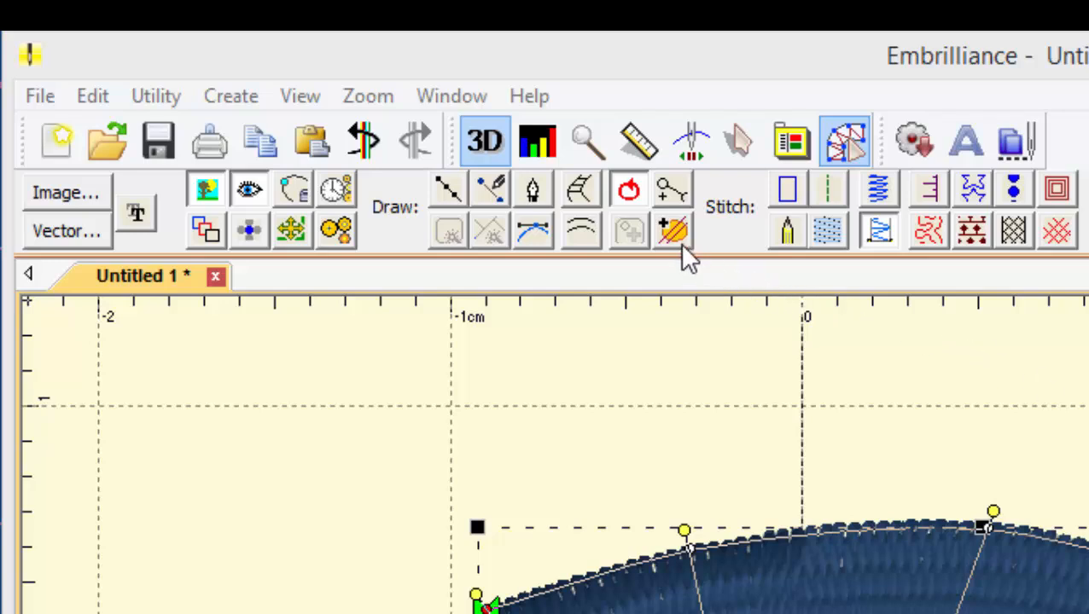
{"action": "mouse_move", "coordinate": [673, 231]}
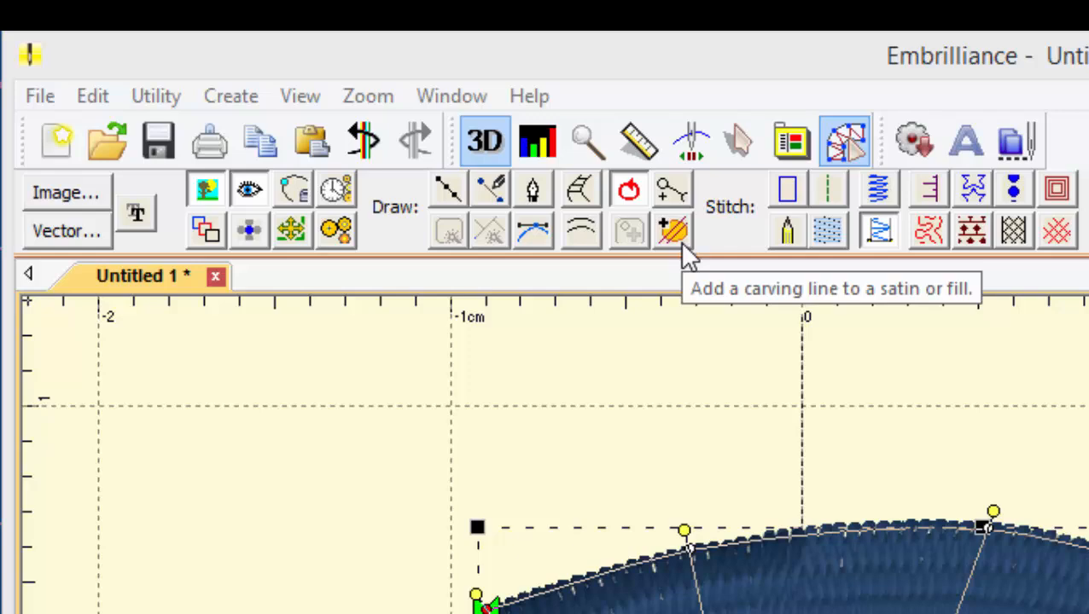
{"action": "mouse_move", "coordinate": [689, 253]}
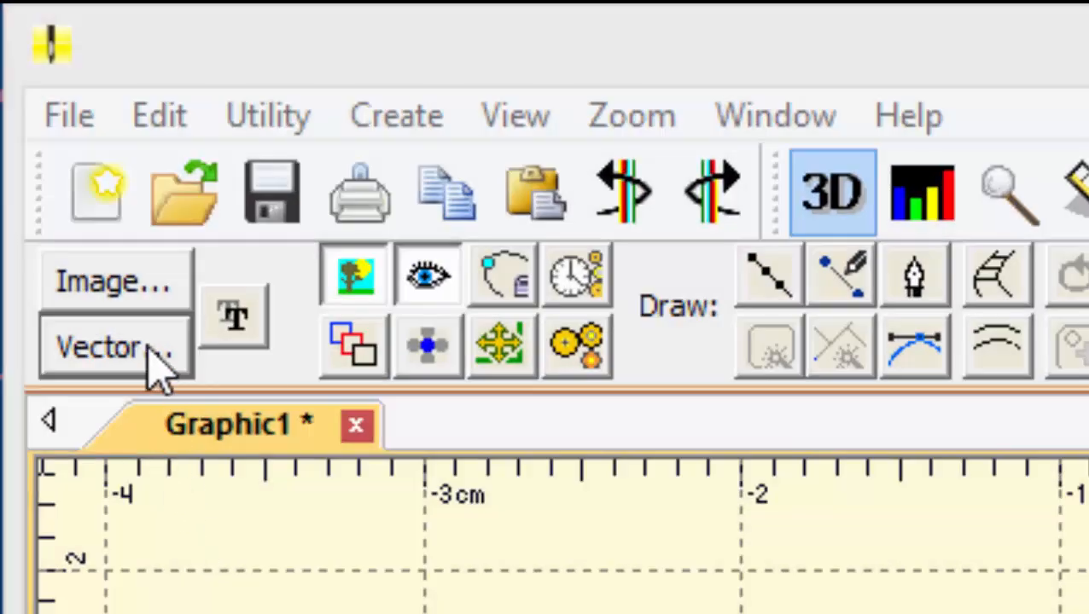
Step: Import Graphic1.svg via Vector..., adding its three overlapping circles
{"action": "left_click", "coordinate": [111, 345]}
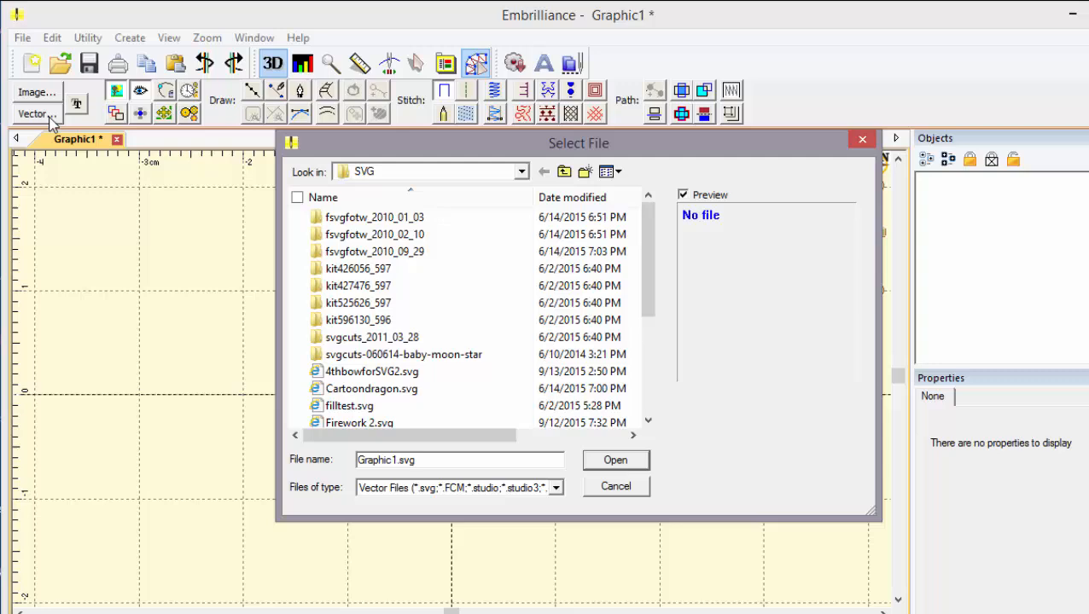
{"action": "mouse_move", "coordinate": [217, 337]}
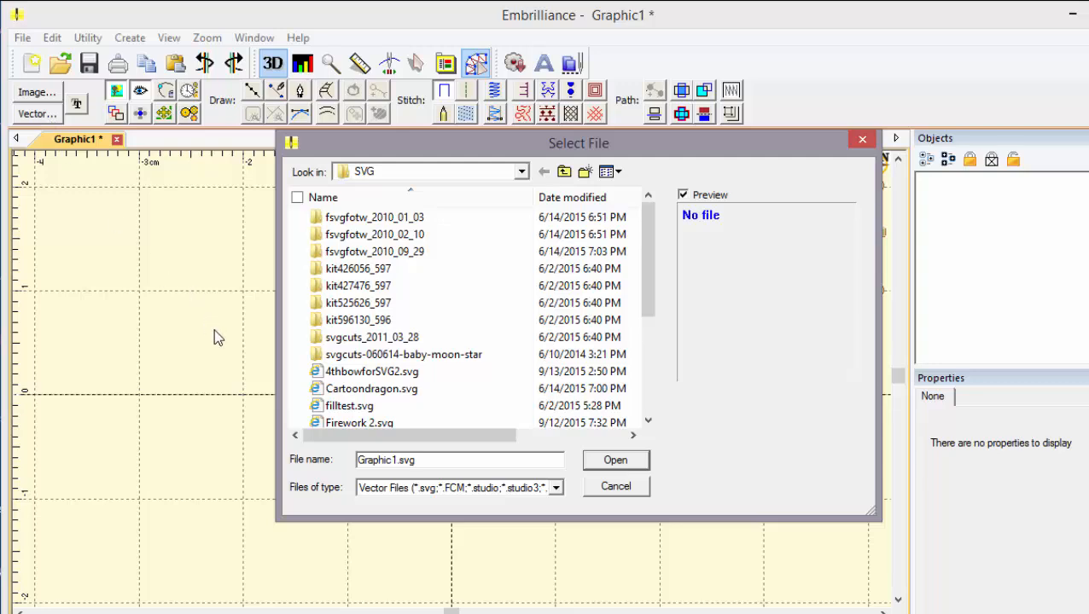
{"action": "mouse_move", "coordinate": [587, 469]}
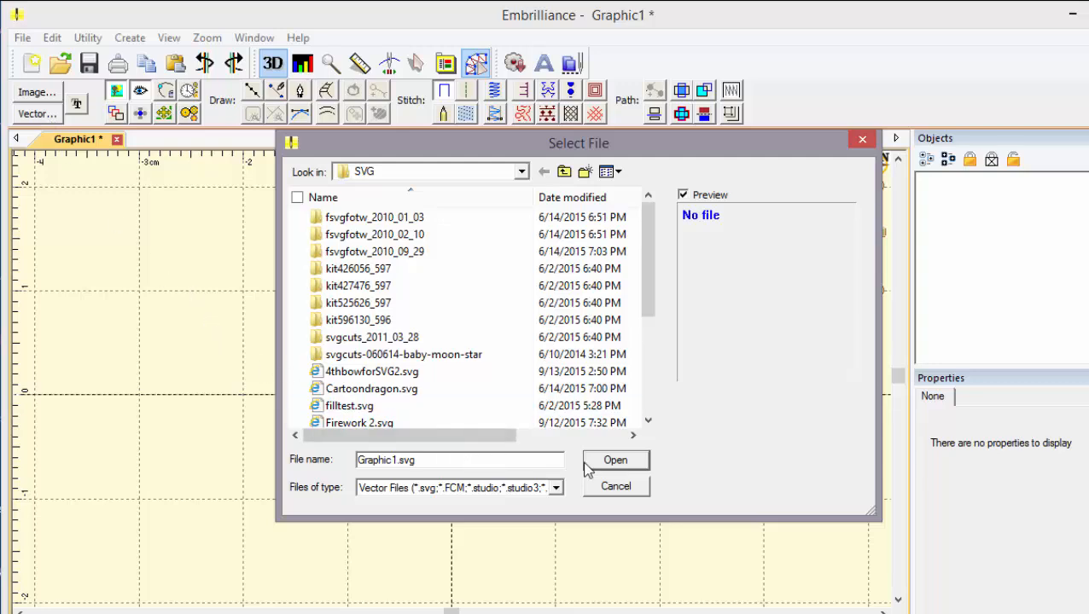
{"action": "left_click", "coordinate": [615, 460]}
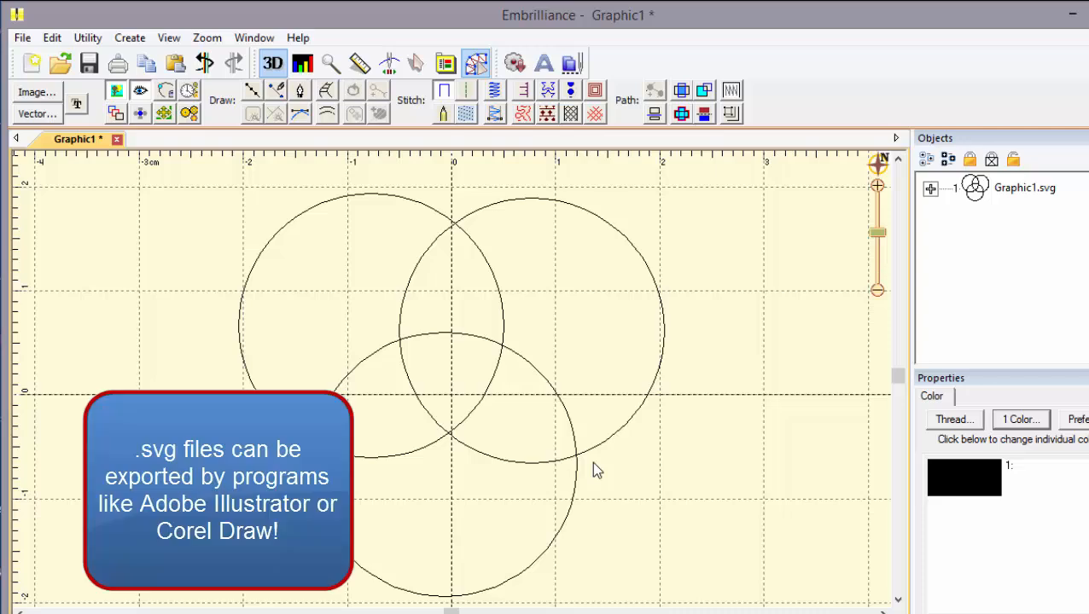